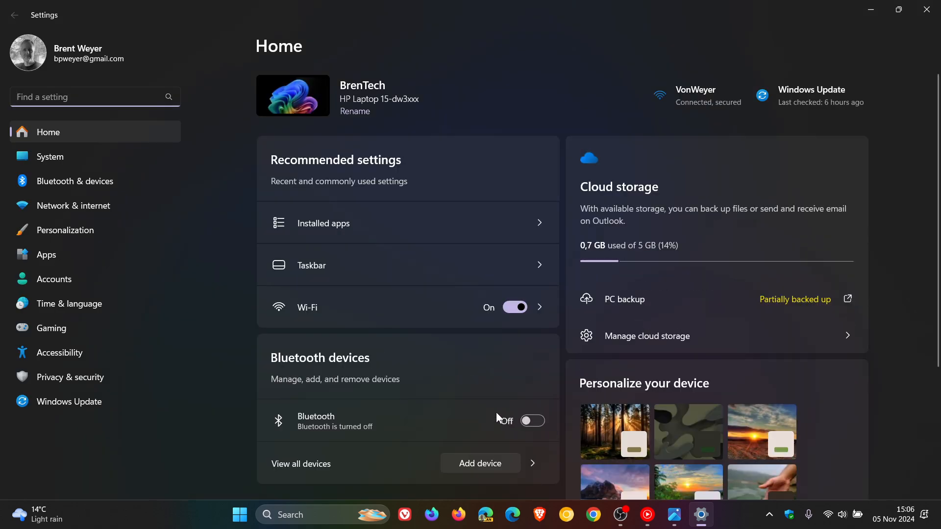
# Go to the Bluetooth & devices page, where Bluetooth shows as off.
pyautogui.click(75, 181)
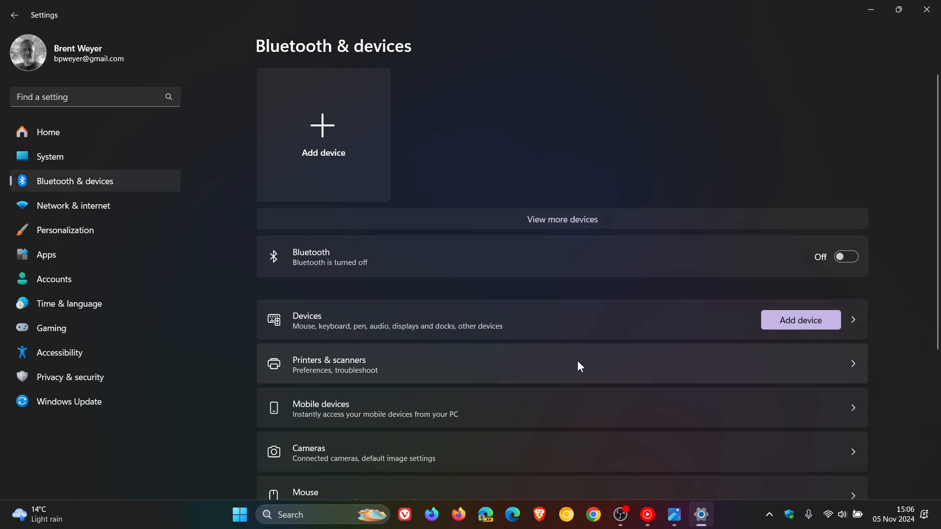
# Go to Printers & scanners, listing Microsoft Print to PDF and OneNote (Desktop).
pyautogui.click(329, 364)
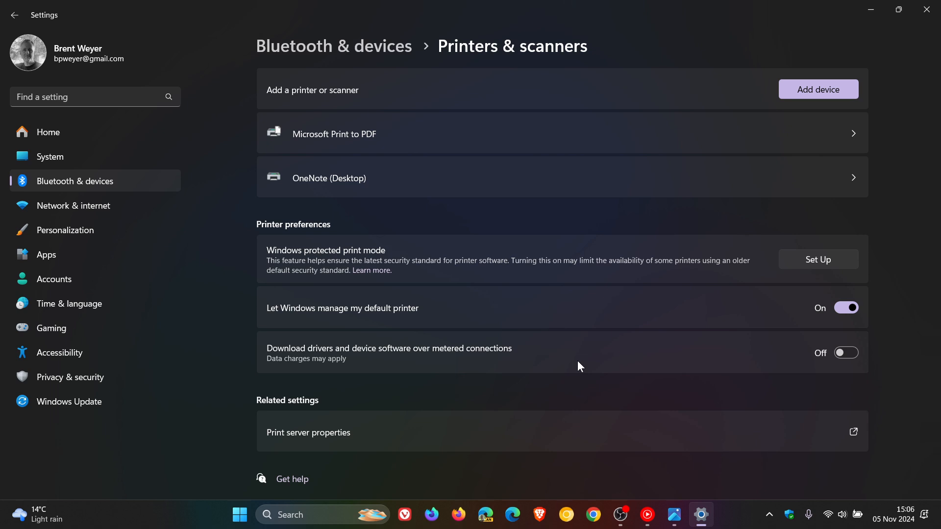
pyautogui.moveTo(651, 212)
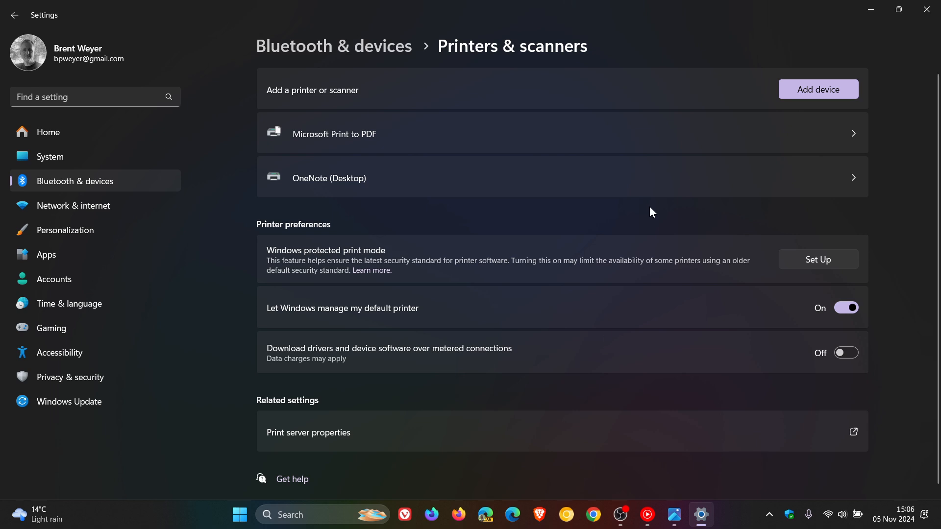
pyautogui.moveTo(747, 41)
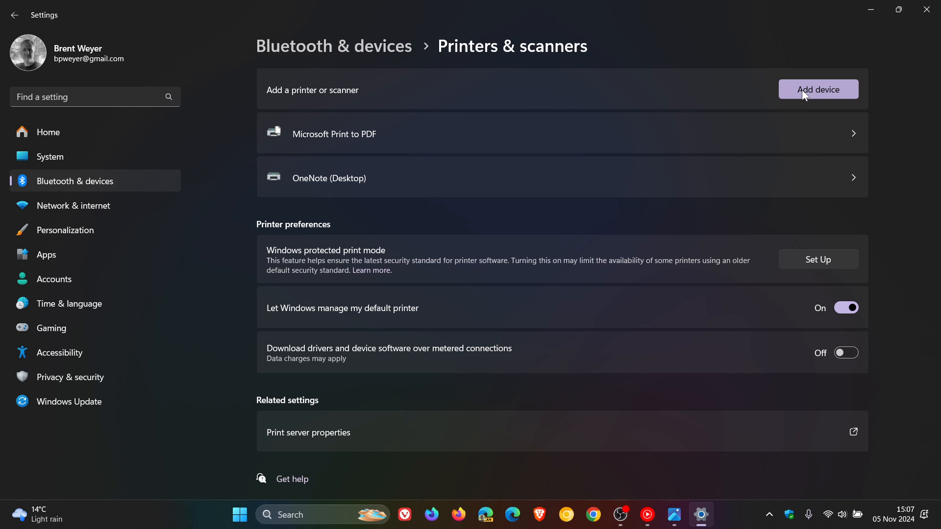
pyautogui.moveTo(91, 193)
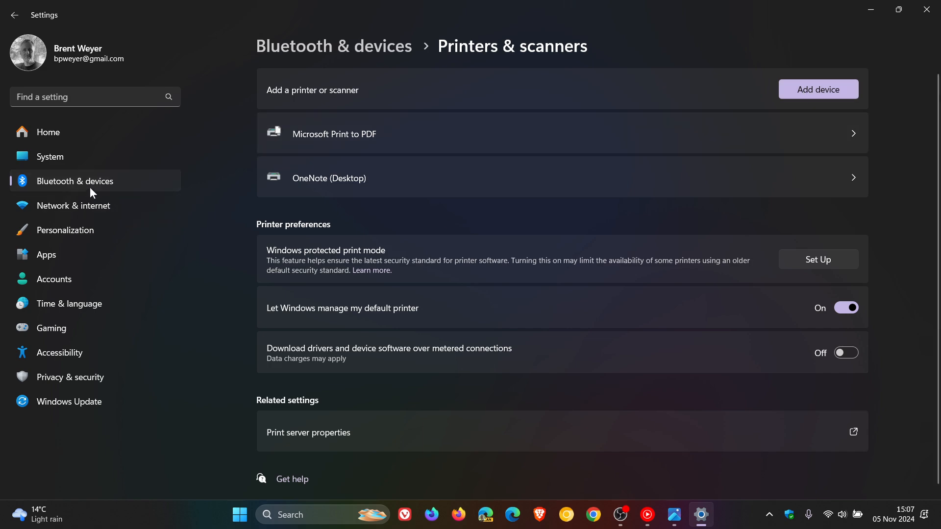
# Go to the System page and scroll its categories down to About.
pyautogui.click(50, 157)
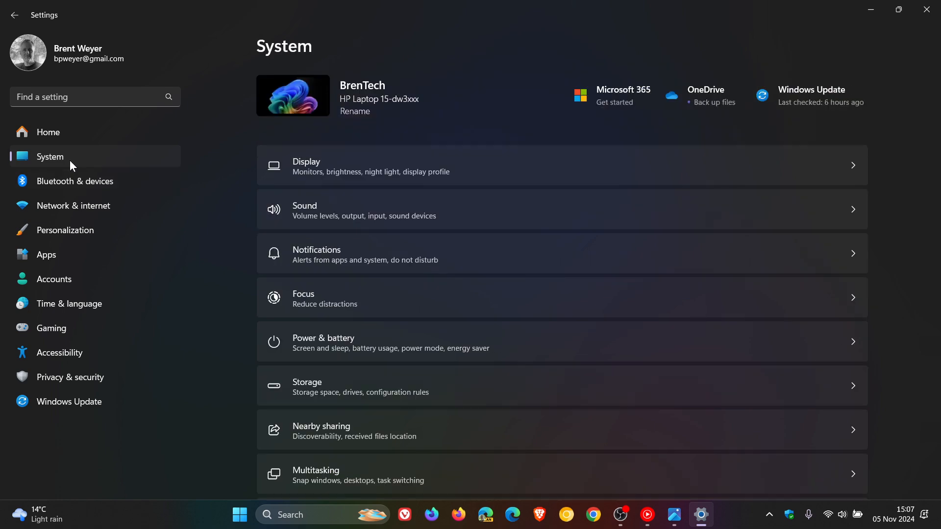
pyautogui.scroll(-3)
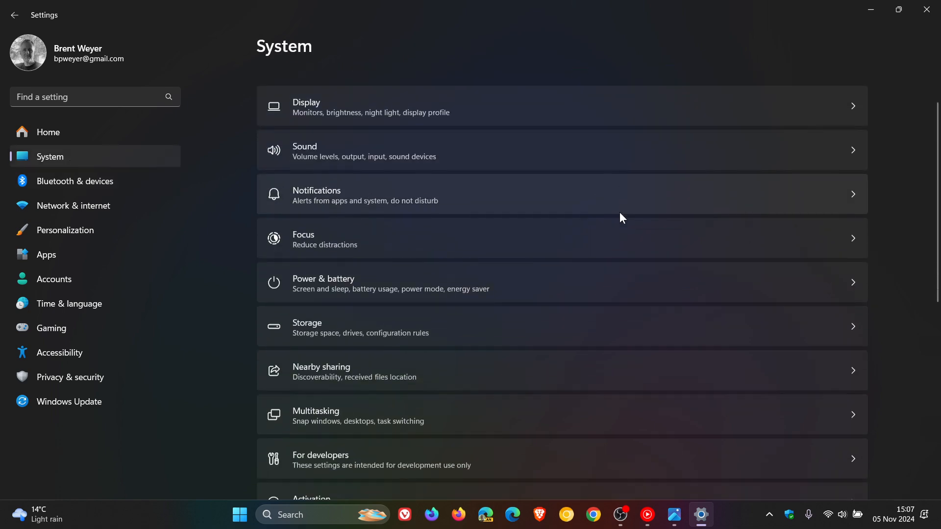
pyautogui.scroll(-3)
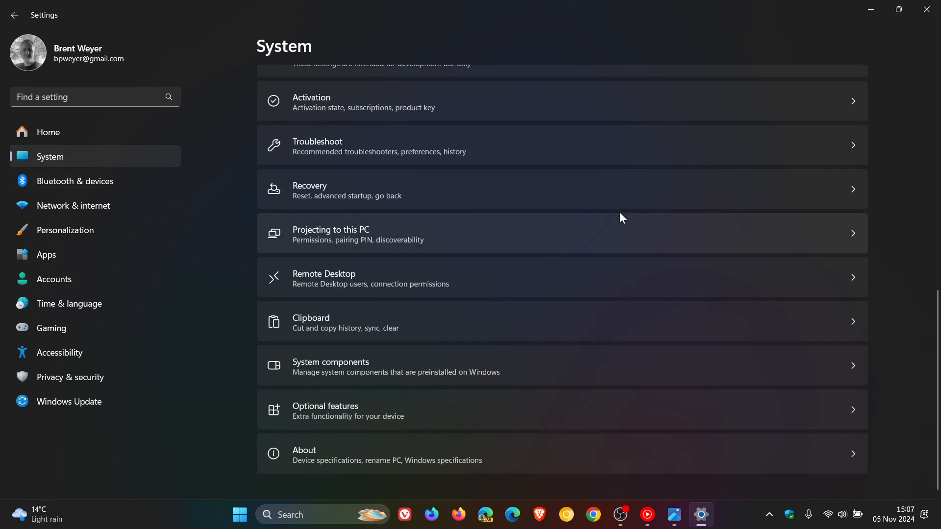
pyautogui.moveTo(604, 462)
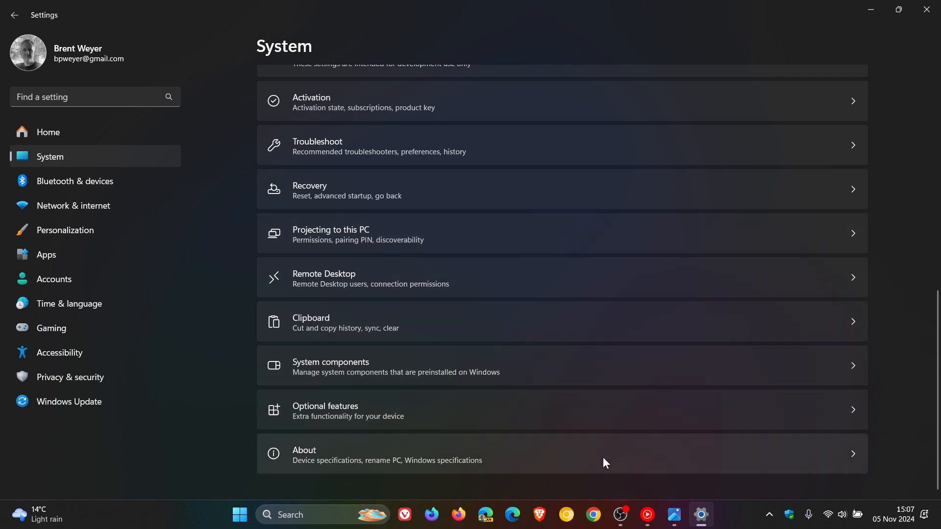
pyautogui.moveTo(705, 456)
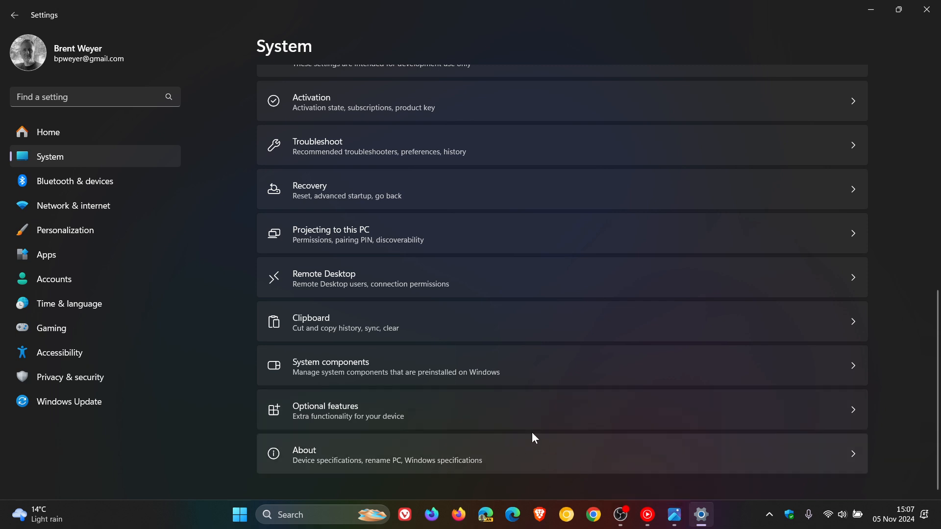
pyautogui.moveTo(558, 447)
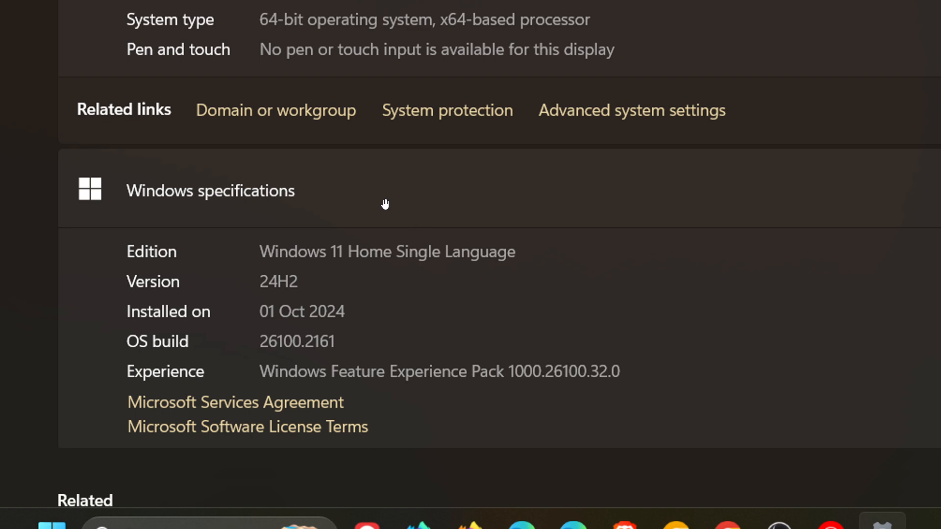
pyautogui.moveTo(252, 41)
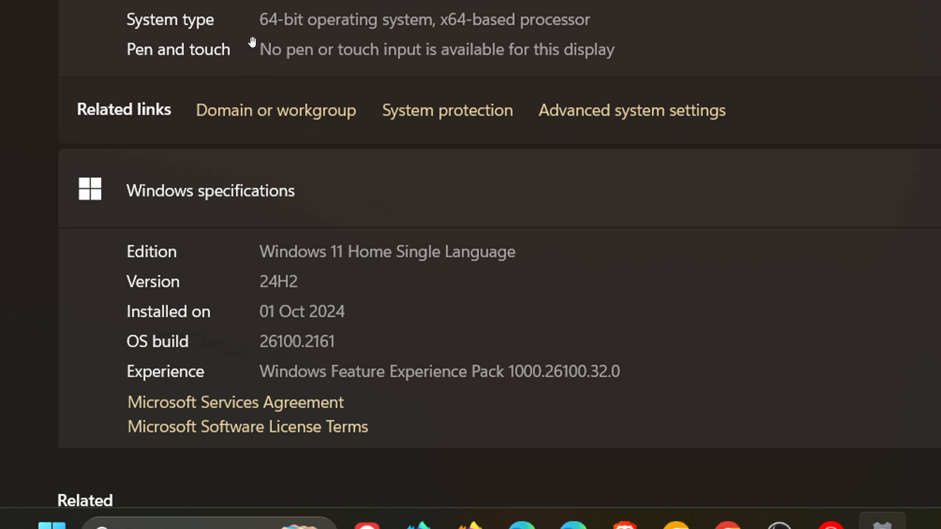
pyautogui.moveTo(388, 38)
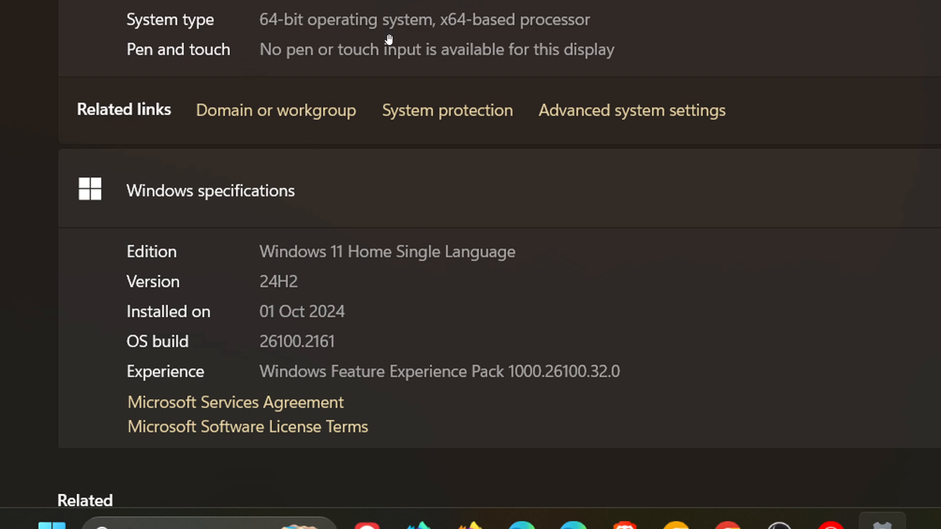
pyautogui.moveTo(564, 38)
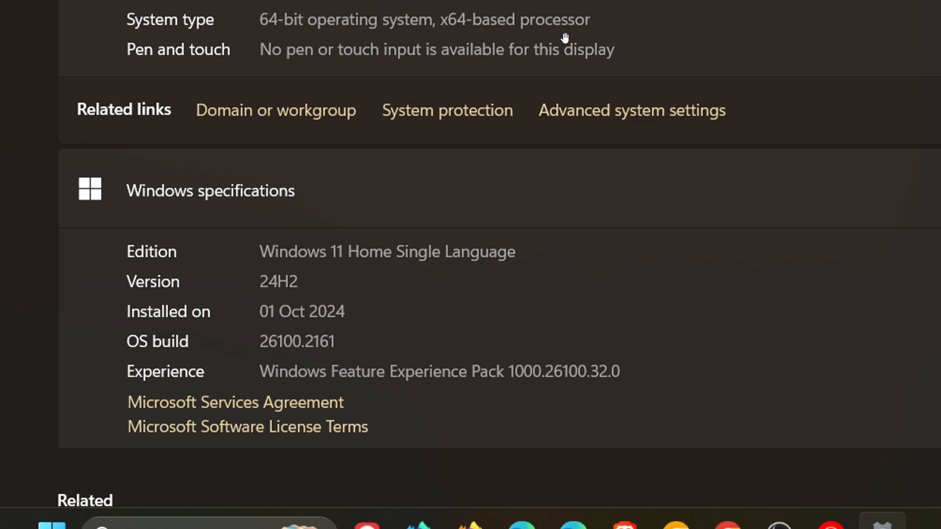
pyautogui.moveTo(578, 35)
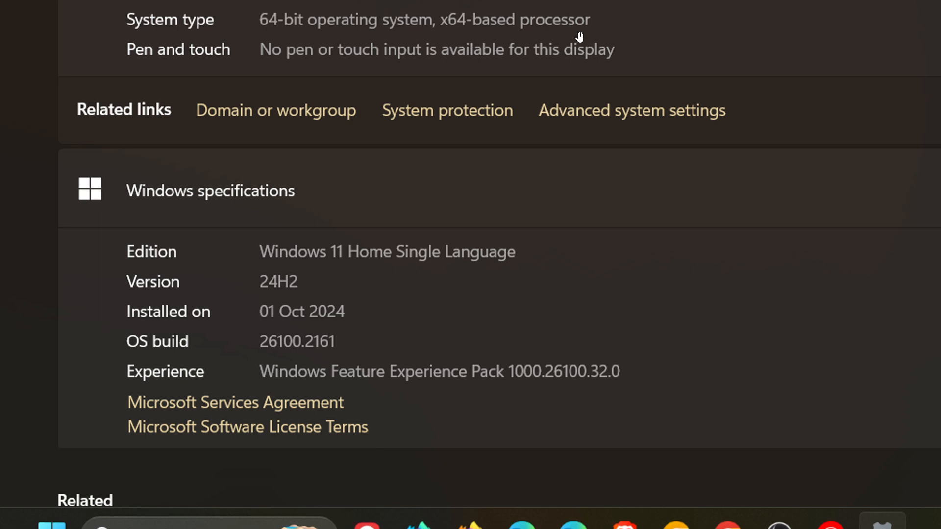
pyautogui.moveTo(498, 51)
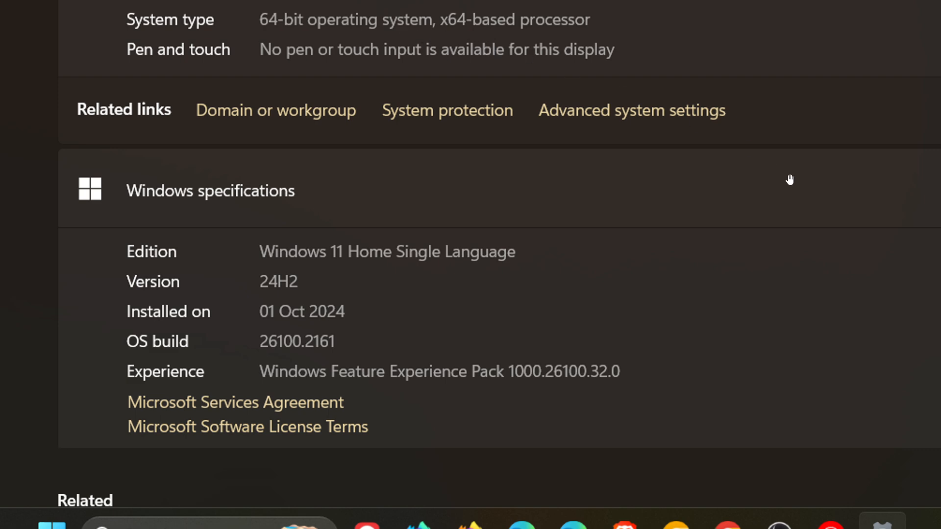
pyautogui.moveTo(798, 176)
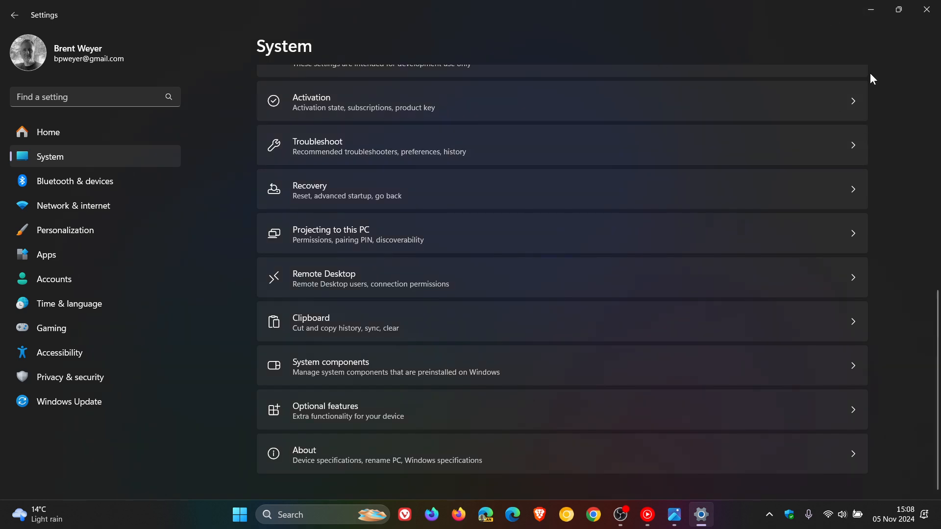
pyautogui.moveTo(871, 9)
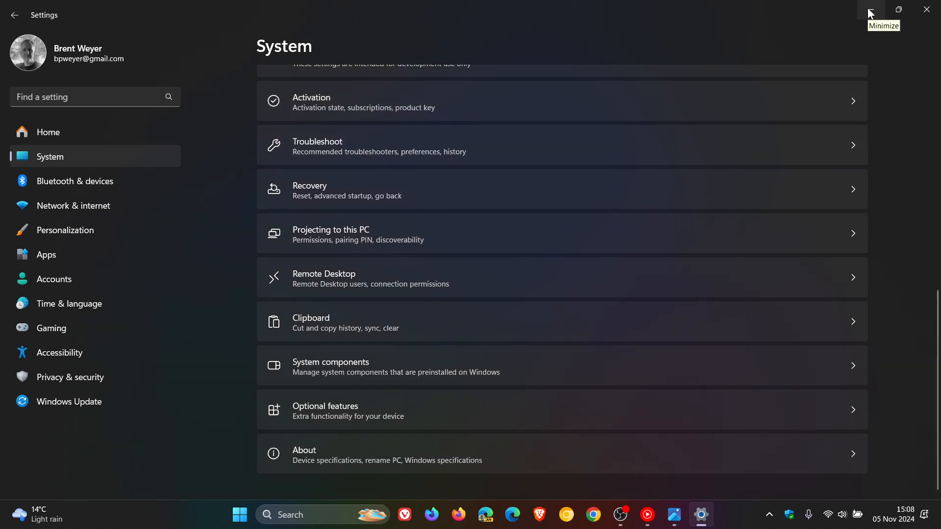
# Minimise the Settings window, leaving it open in the taskbar.
pyautogui.click(869, 11)
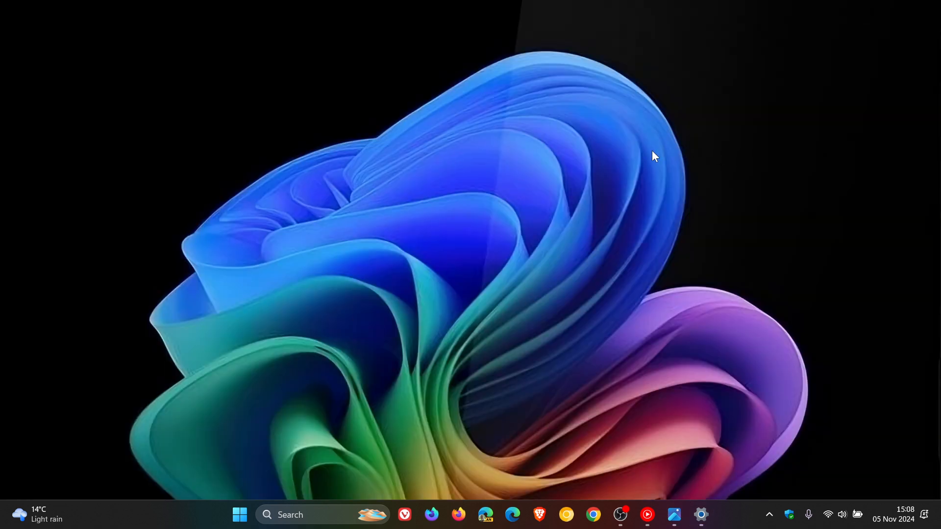